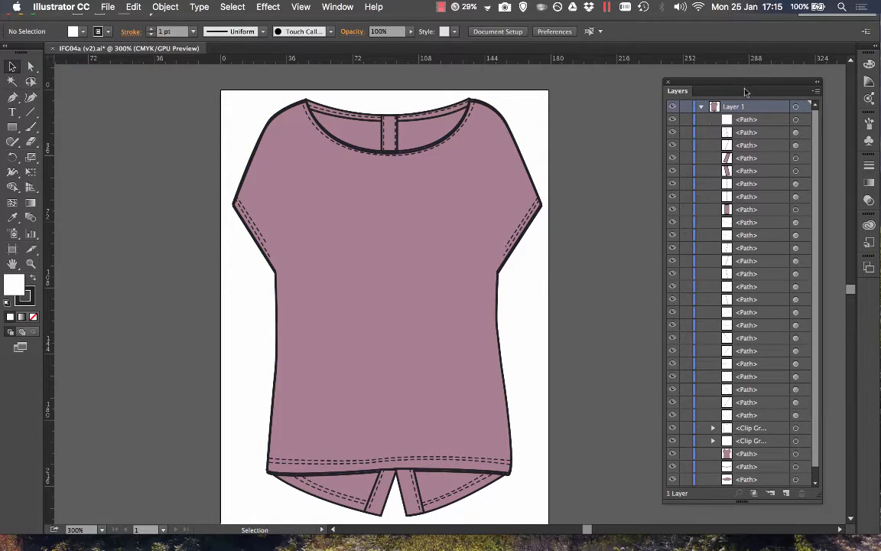
# Collapse Layer 1 and add a new layer above it named LOGO.
pyautogui.click(700, 106)
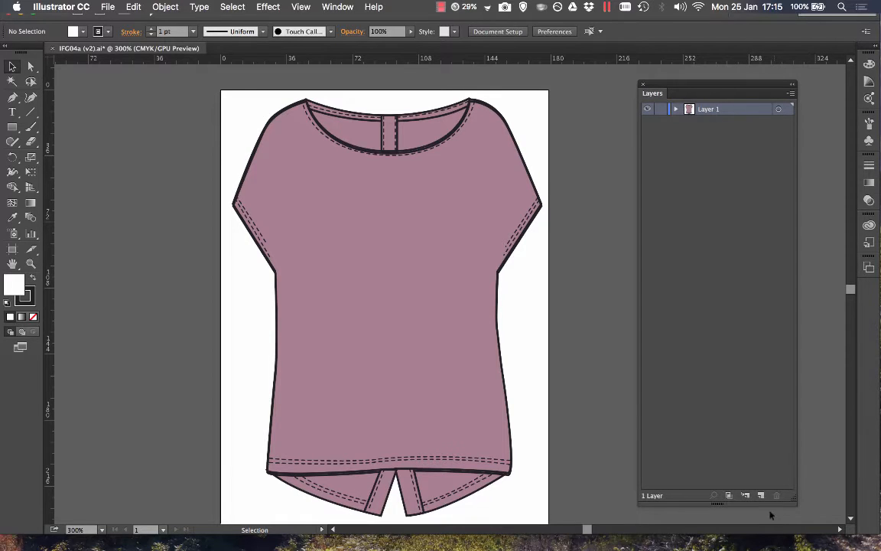
pyautogui.click(745, 495)
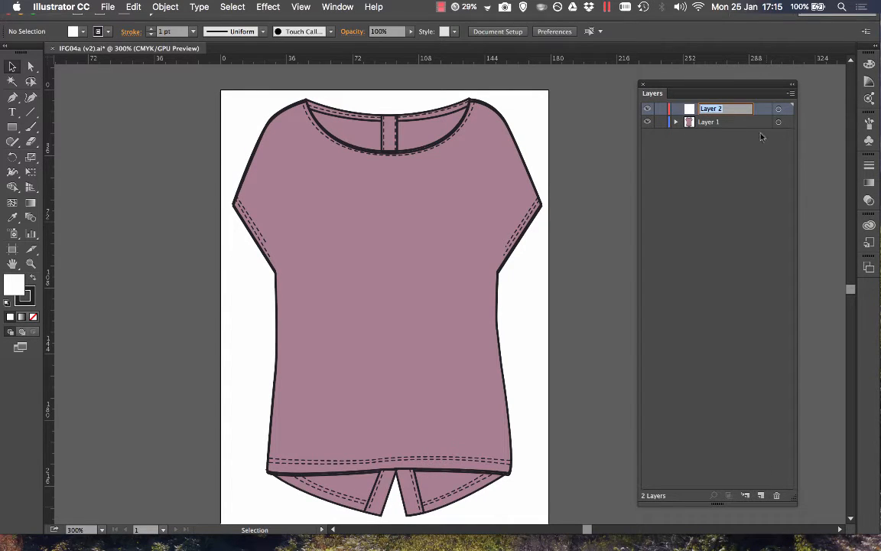
pyautogui.write('LOGO')
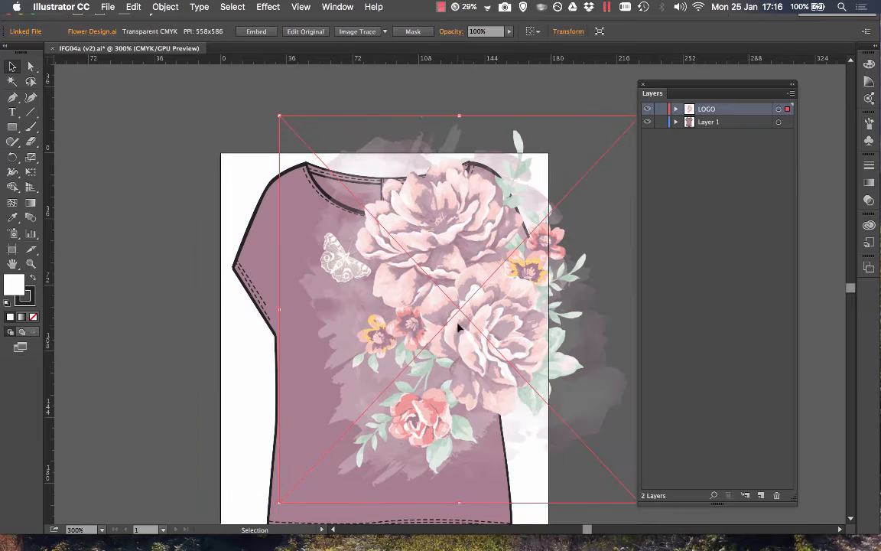
# Drag the placed Flower Design.ai print into position over the shirt's right side.
pyautogui.moveTo(459, 329); pyautogui.dragTo(450, 327)
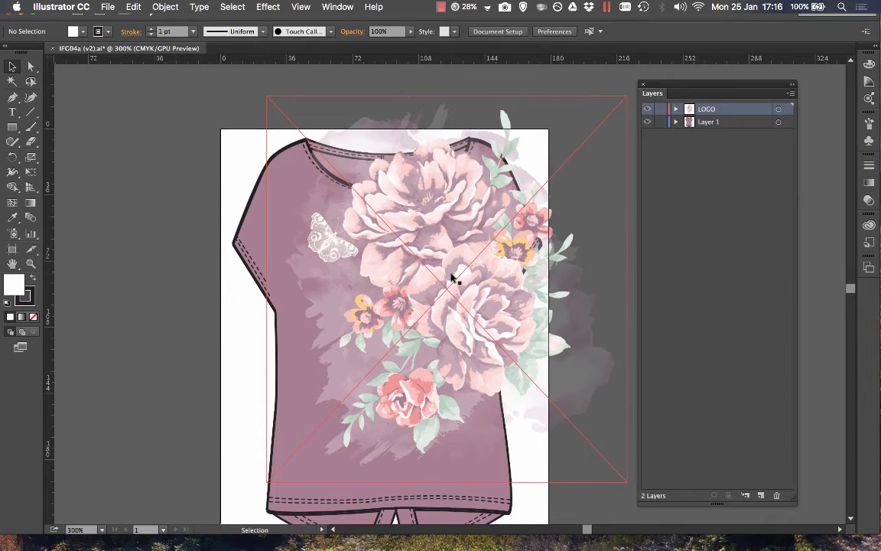
pyautogui.moveTo(434, 323)
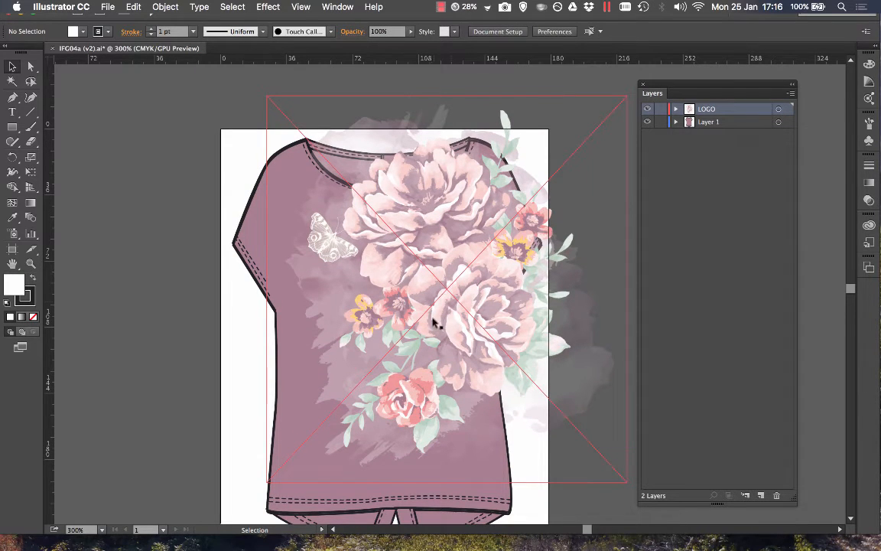
pyautogui.click(654, 218)
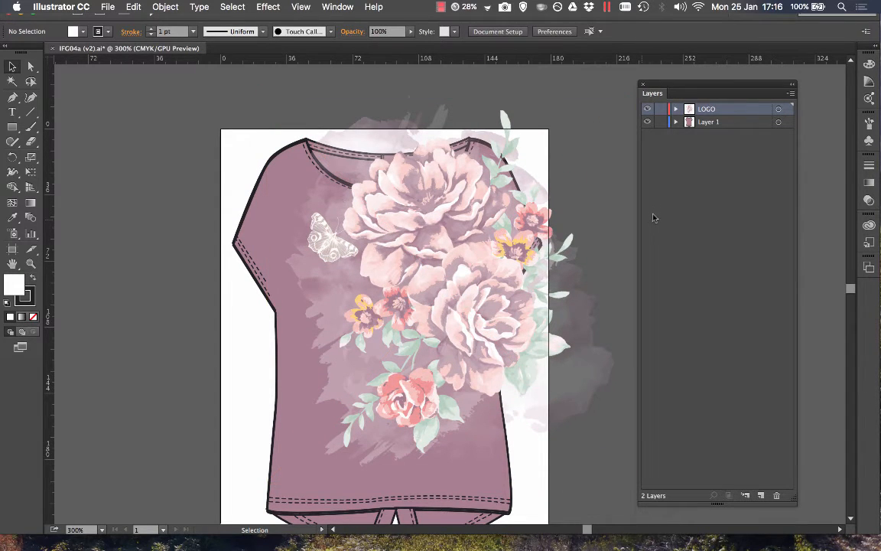
pyautogui.moveTo(641, 184)
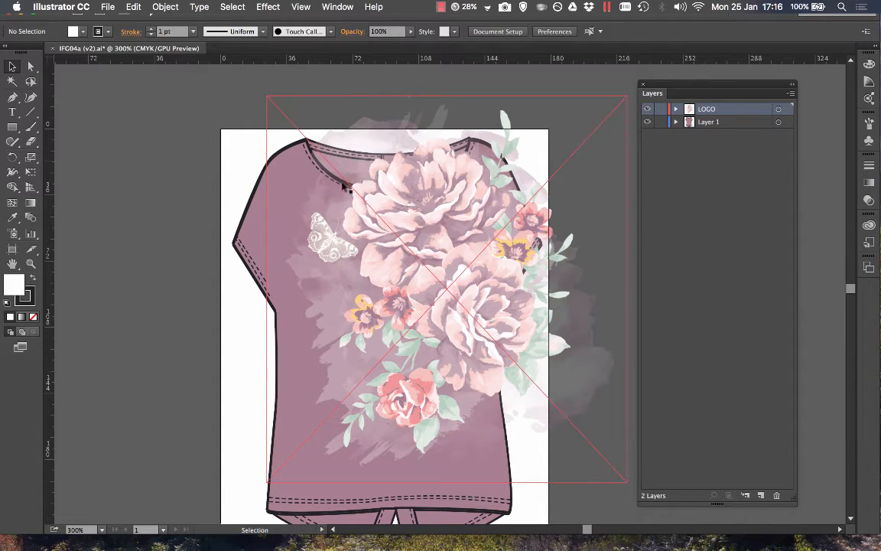
pyautogui.moveTo(471, 157)
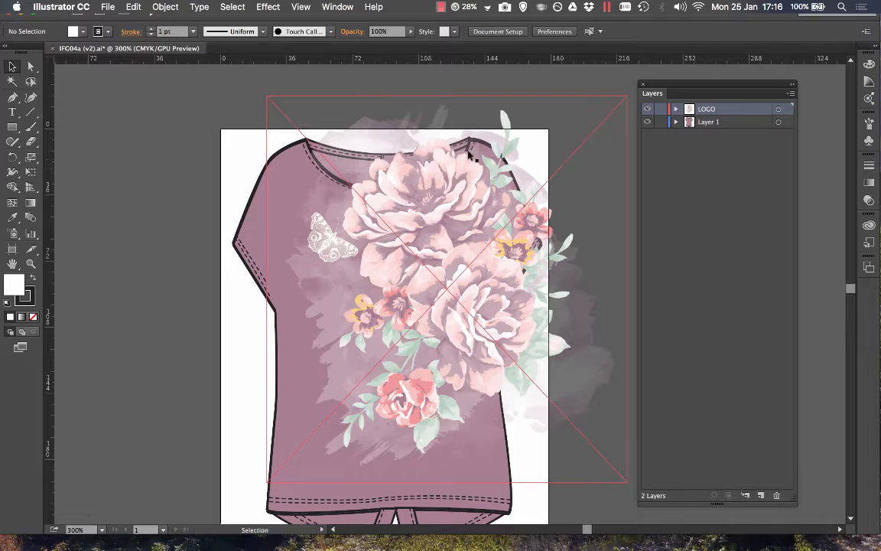
pyautogui.moveTo(559, 337)
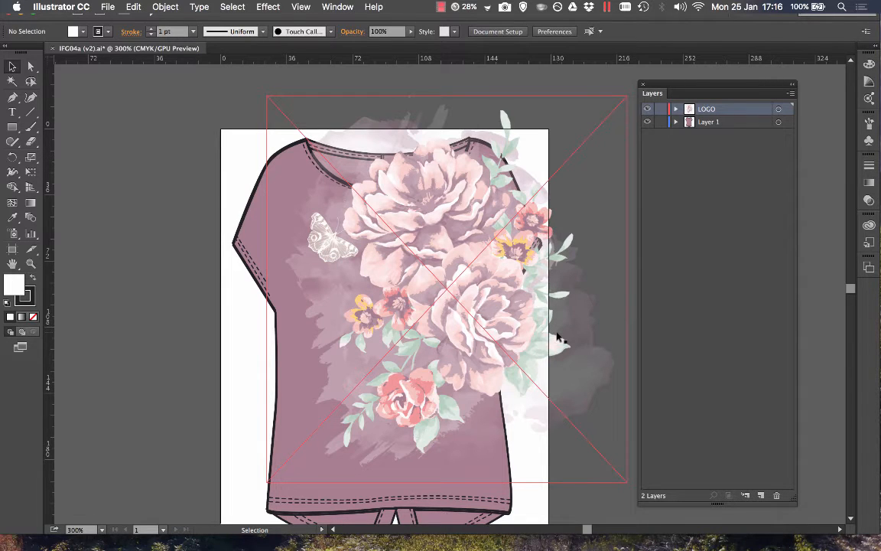
pyautogui.moveTo(535, 160)
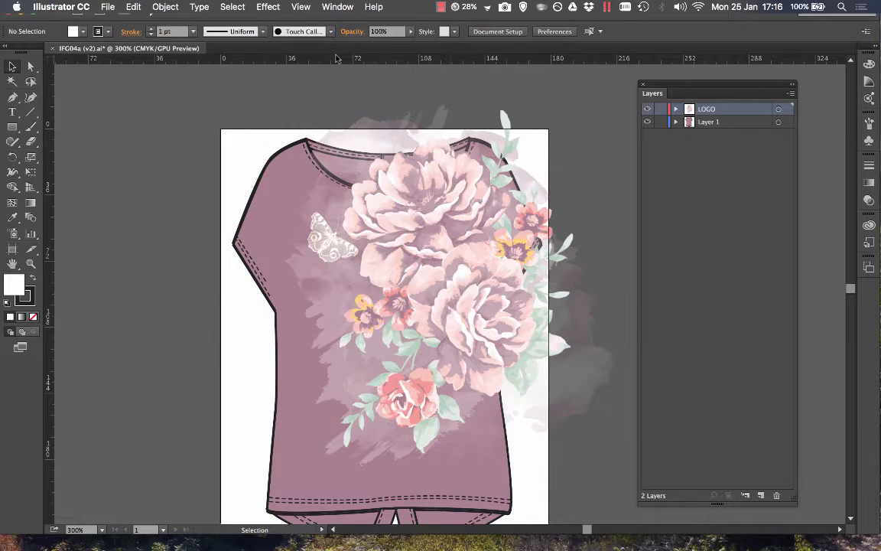
# Switch to View > Outline, select the shirt clip group, and expand Layer 1.
pyautogui.click(301, 7)
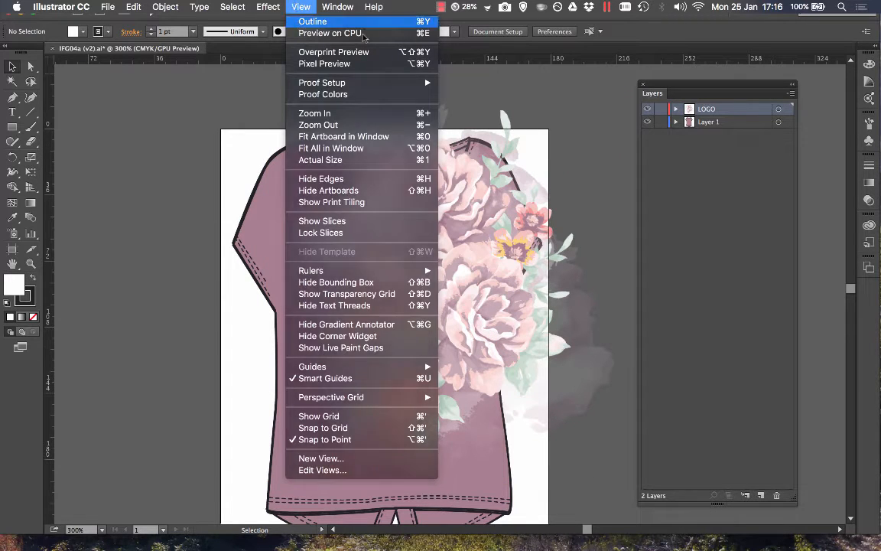
pyautogui.click(312, 20)
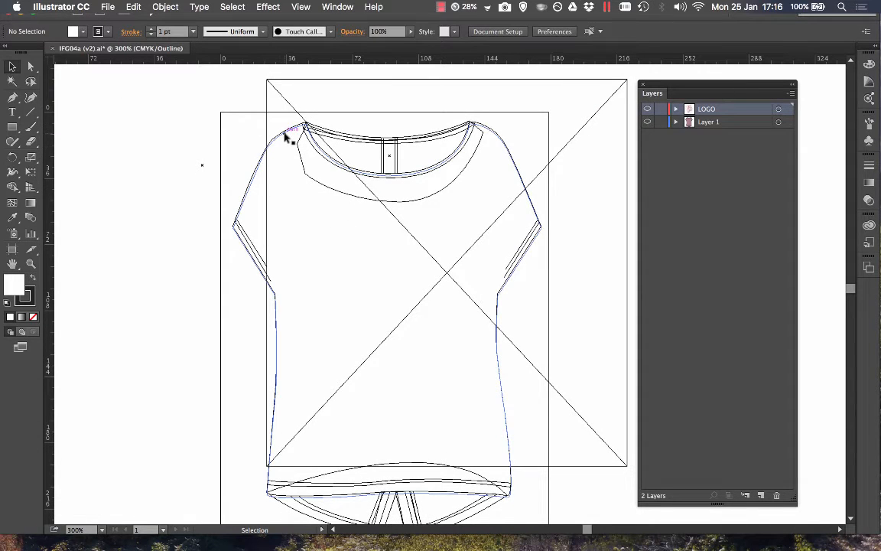
pyautogui.click(303, 128)
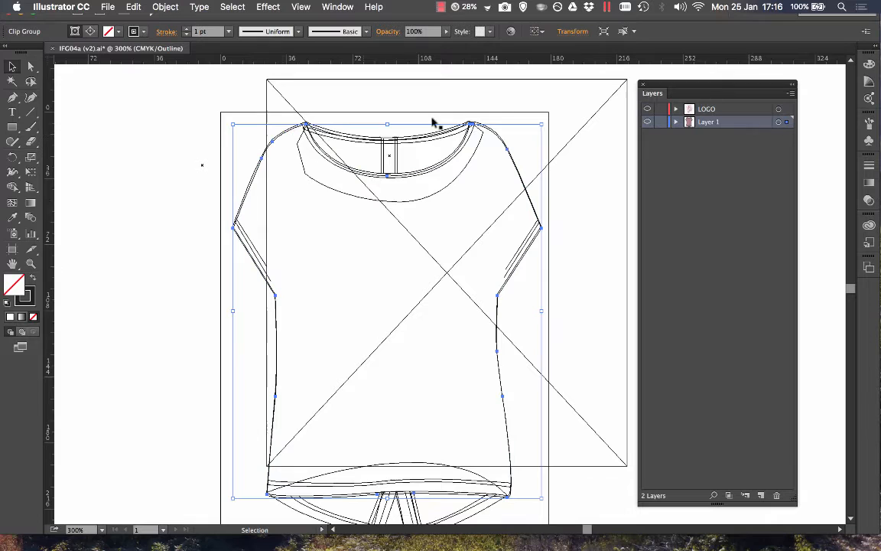
pyautogui.click(166, 6)
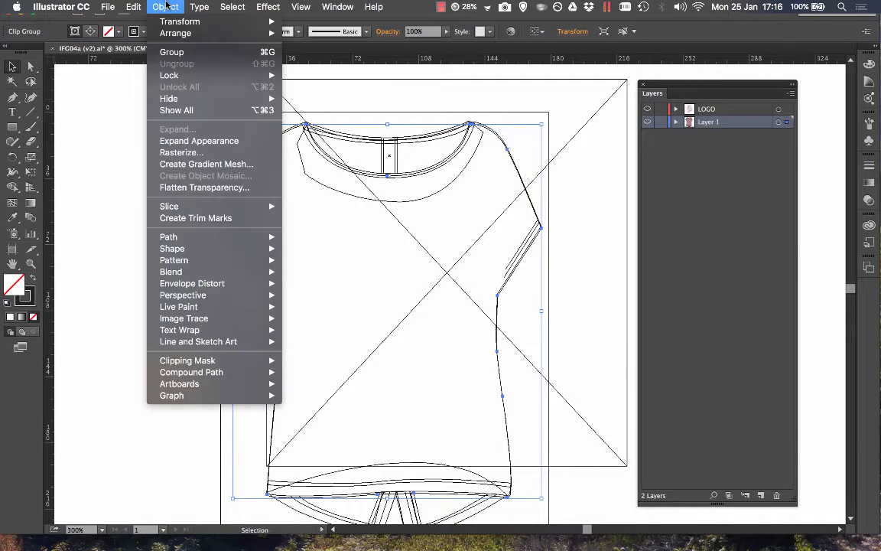
pyautogui.moveTo(188, 360)
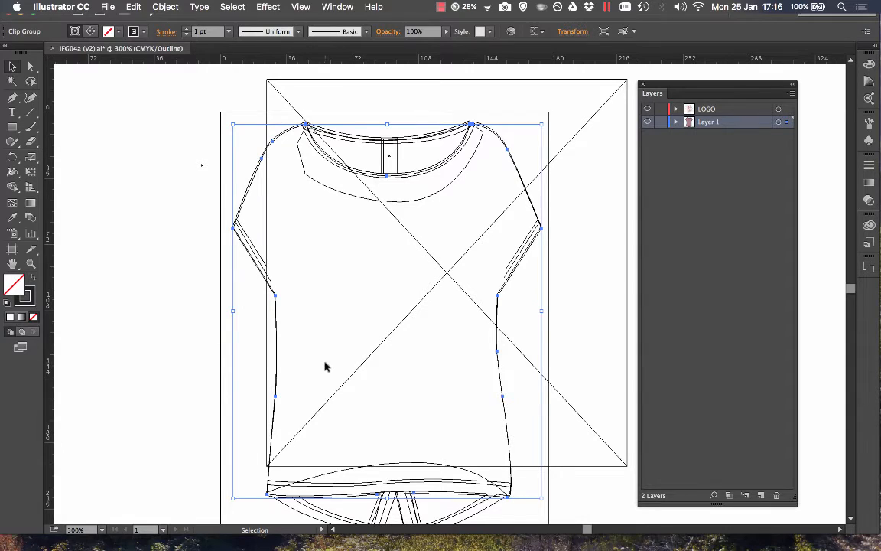
pyautogui.moveTo(716, 152)
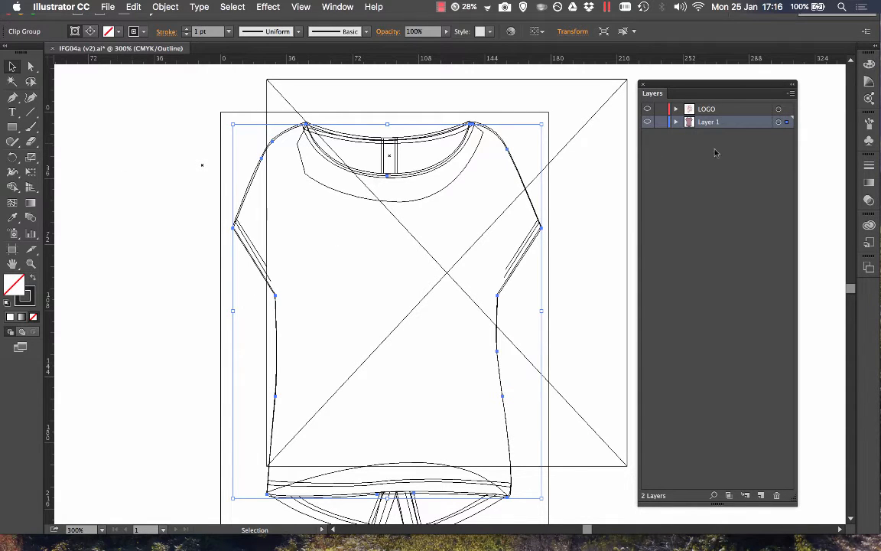
pyautogui.click(674, 121)
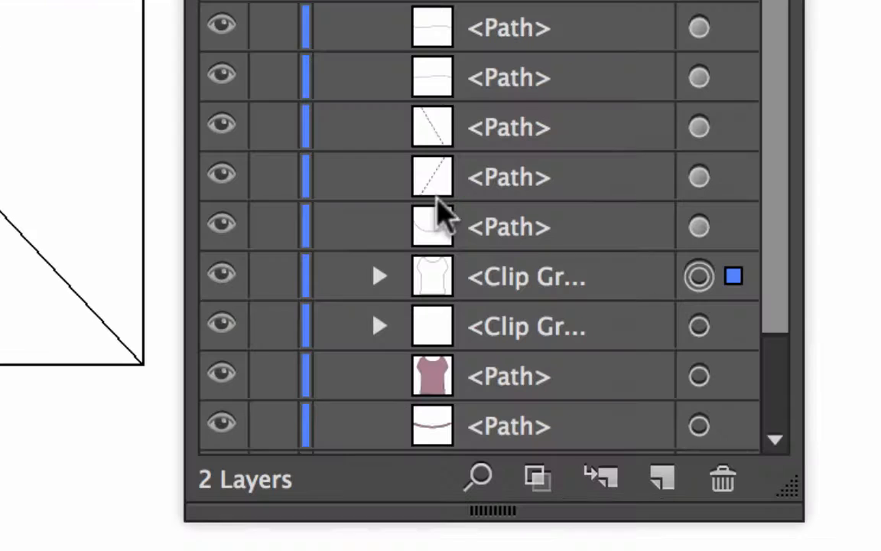
# Move the shirt clip group into LOGO and clip the floral print to the shirt outline.
pyautogui.click(527, 276)
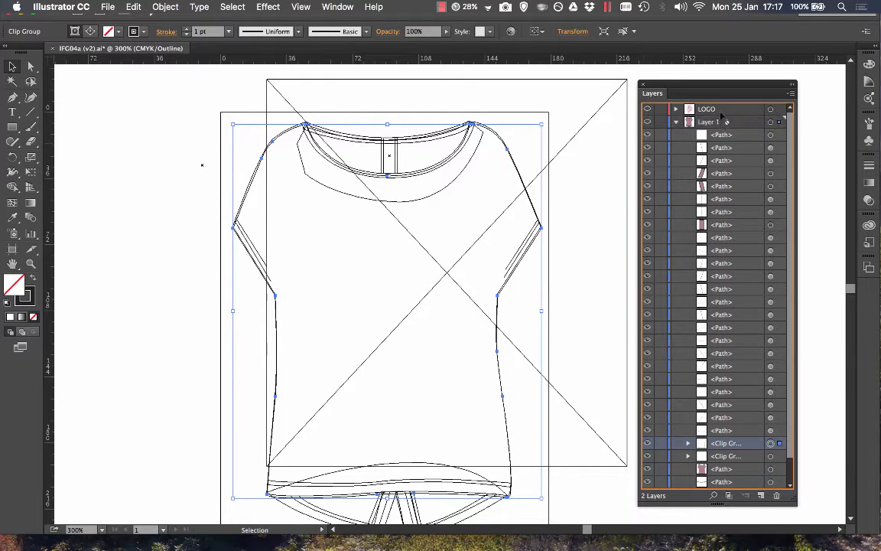
pyautogui.click(676, 109)
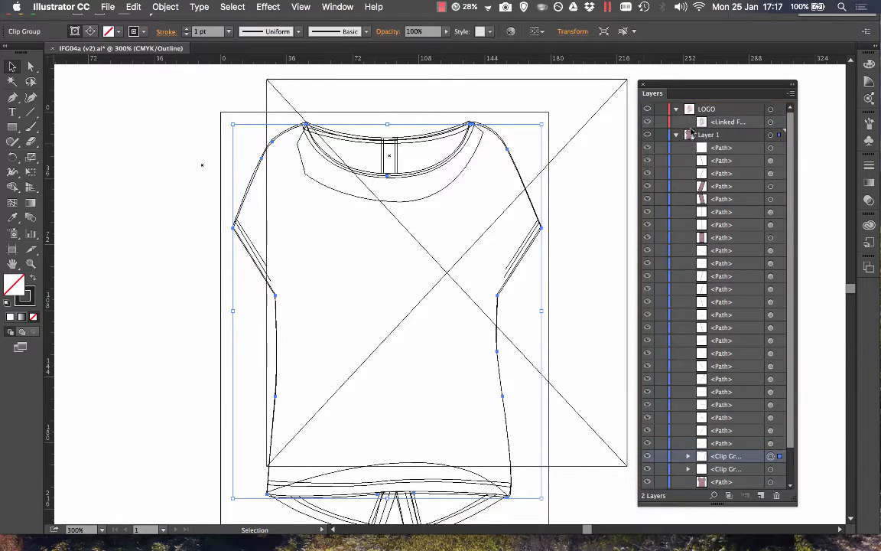
pyautogui.click(707, 109)
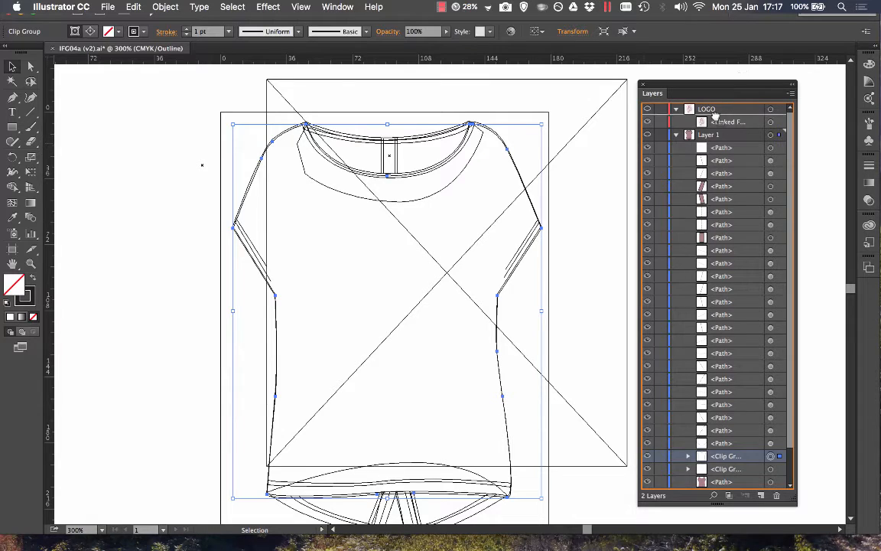
pyautogui.click(675, 109)
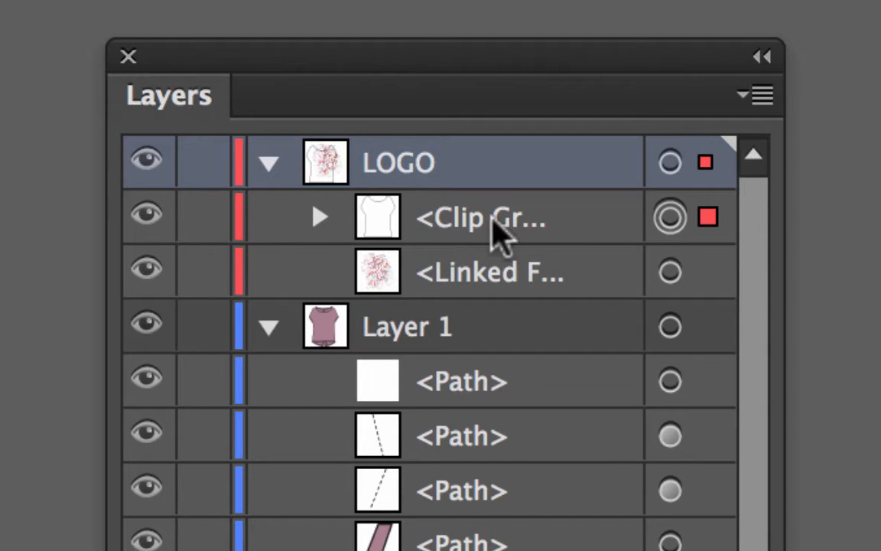
pyautogui.click(320, 217)
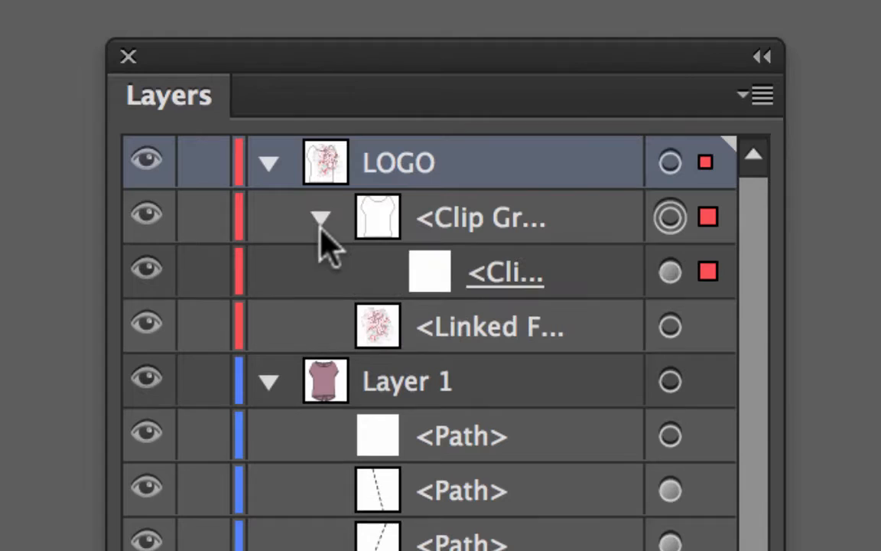
pyautogui.click(489, 326)
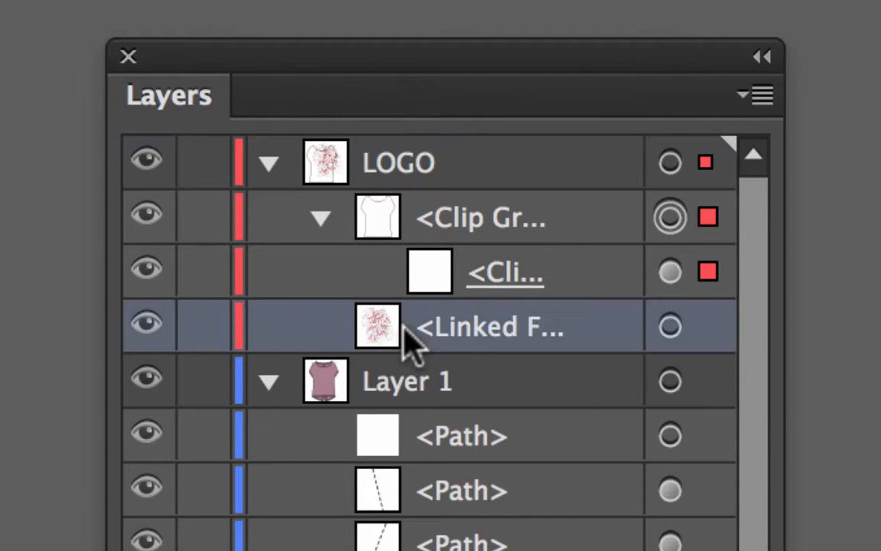
pyautogui.moveTo(379, 341)
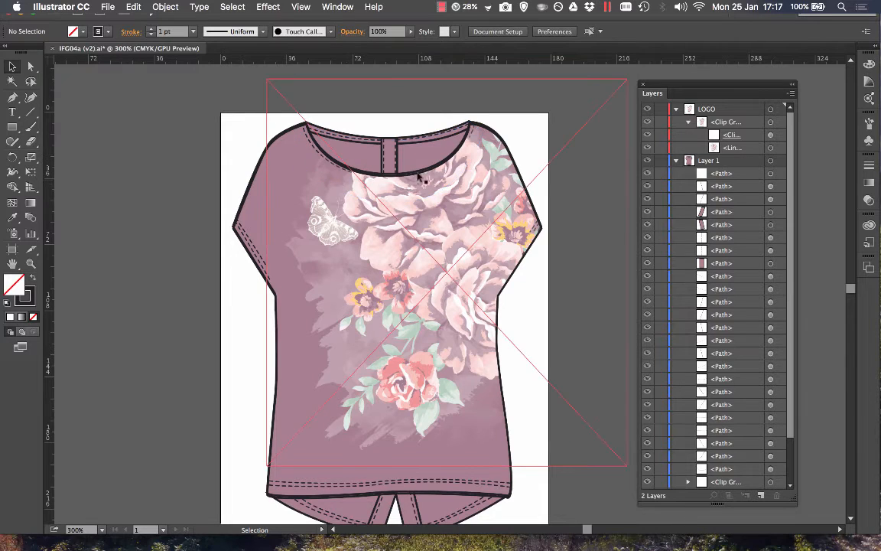
# Hide the LOGO layer so the shirt shows plain pink.
pyautogui.click(503, 348)
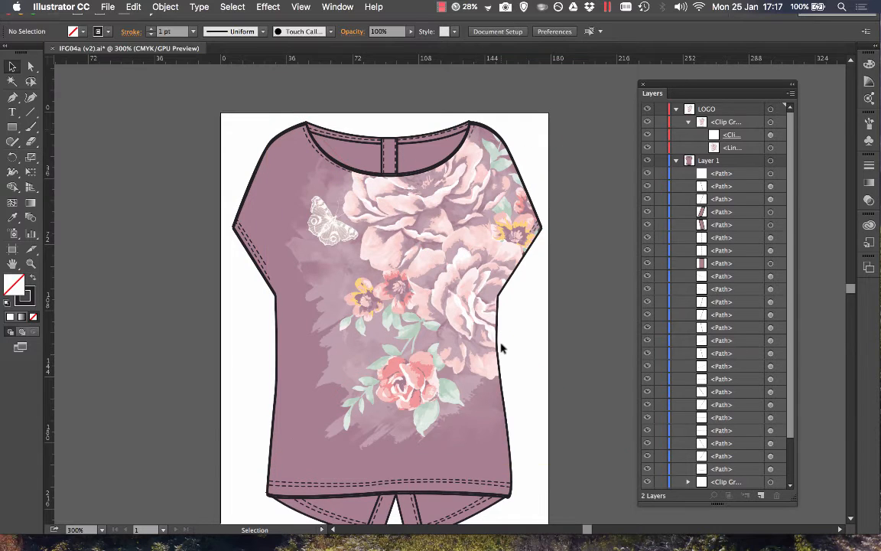
pyautogui.click(440, 332)
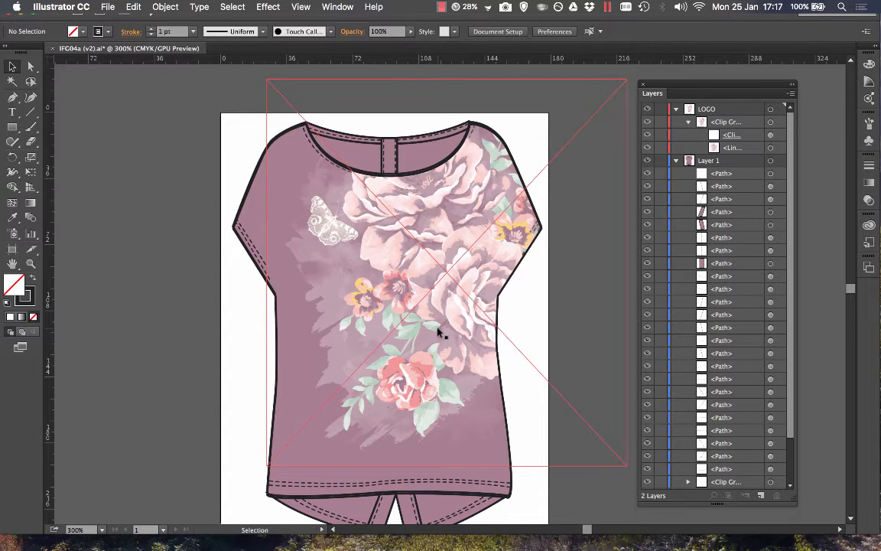
pyautogui.moveTo(325, 164)
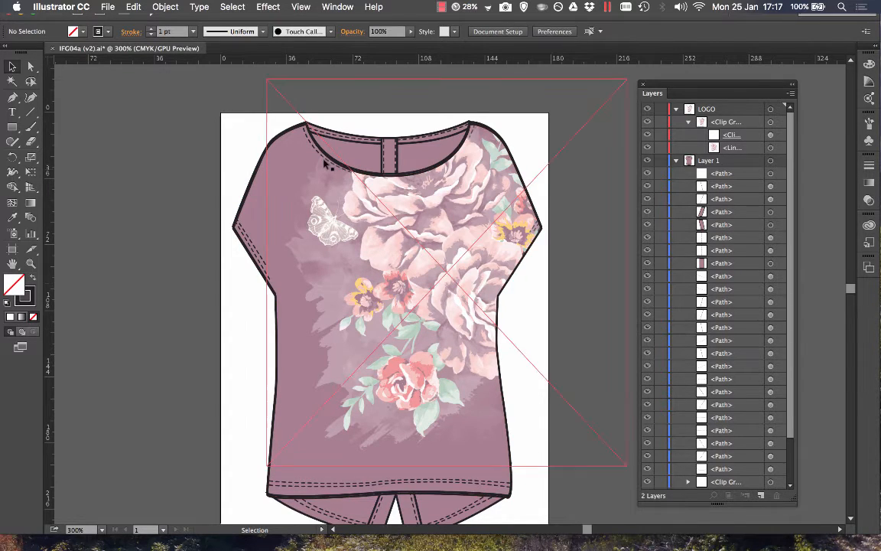
pyautogui.moveTo(512, 195)
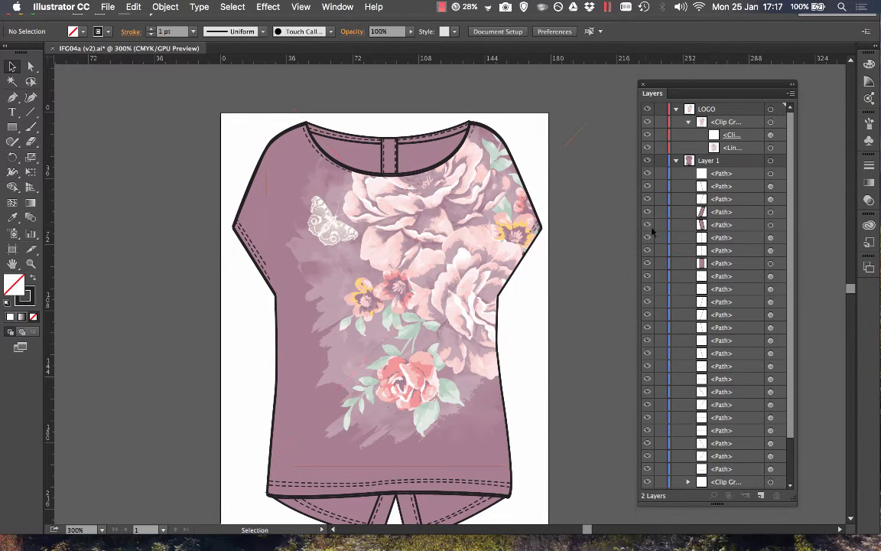
pyautogui.click(648, 121)
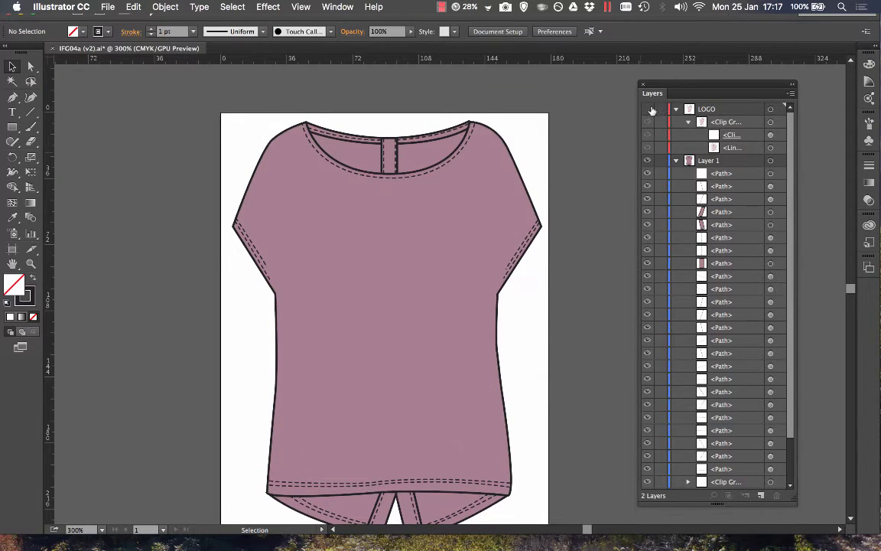
# Add a top layer named STITCHING and move the sleeve stitching paths onto it.
pyautogui.click(675, 108)
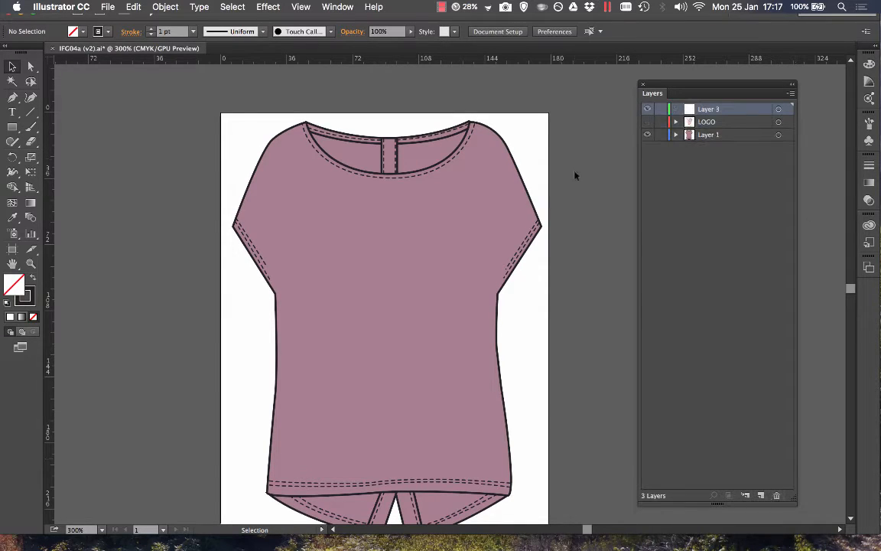
pyautogui.doubleClick(708, 108)
pyautogui.write('STITCHING')
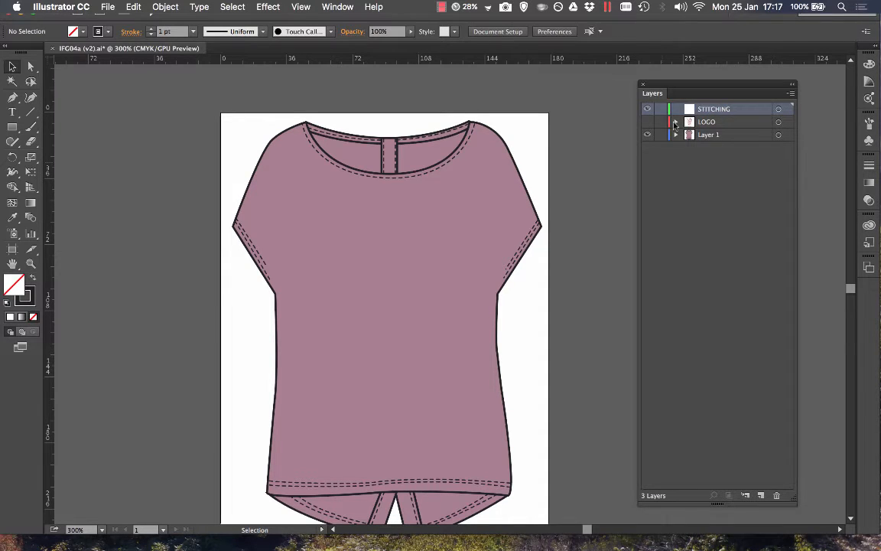
pyautogui.click(676, 135)
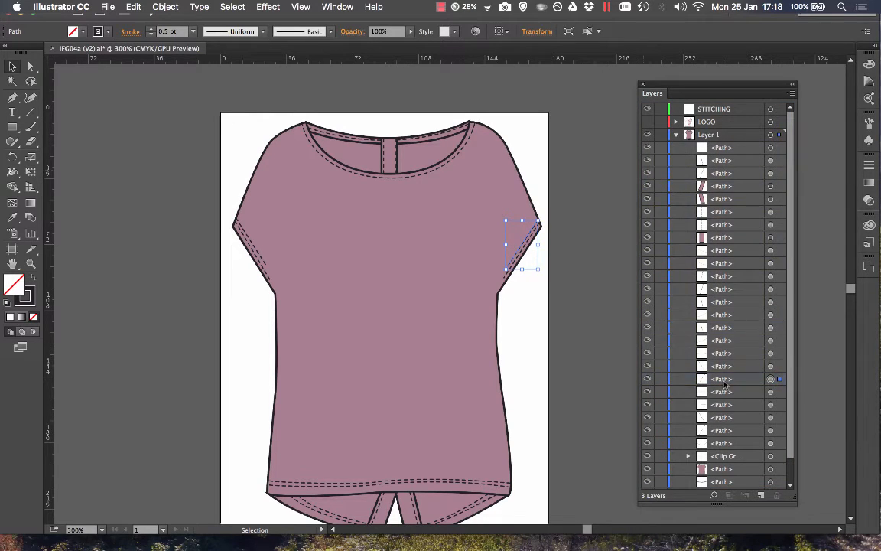
pyautogui.click(721, 379)
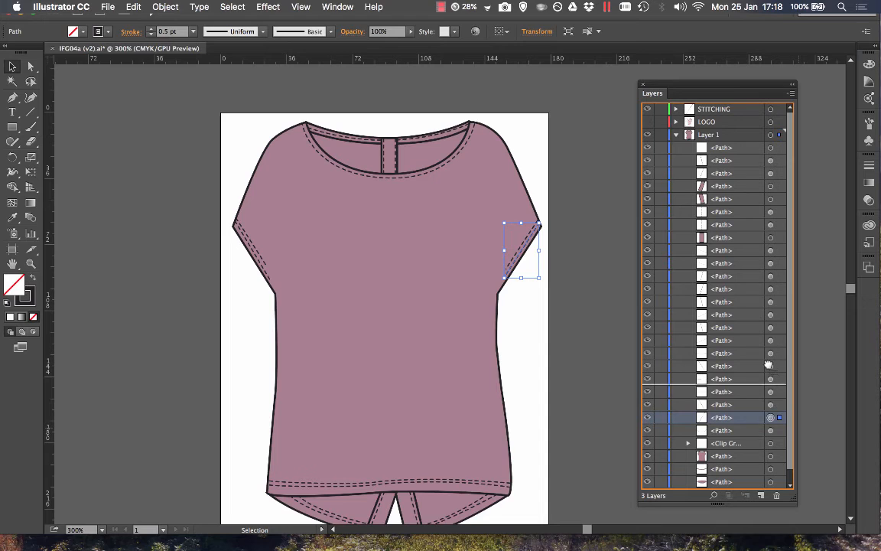
pyautogui.click(714, 109)
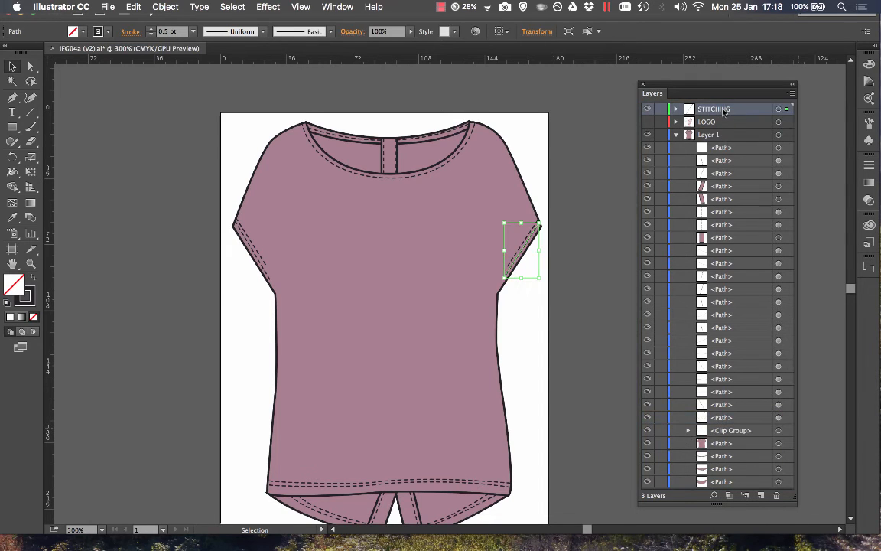
pyautogui.click(675, 108)
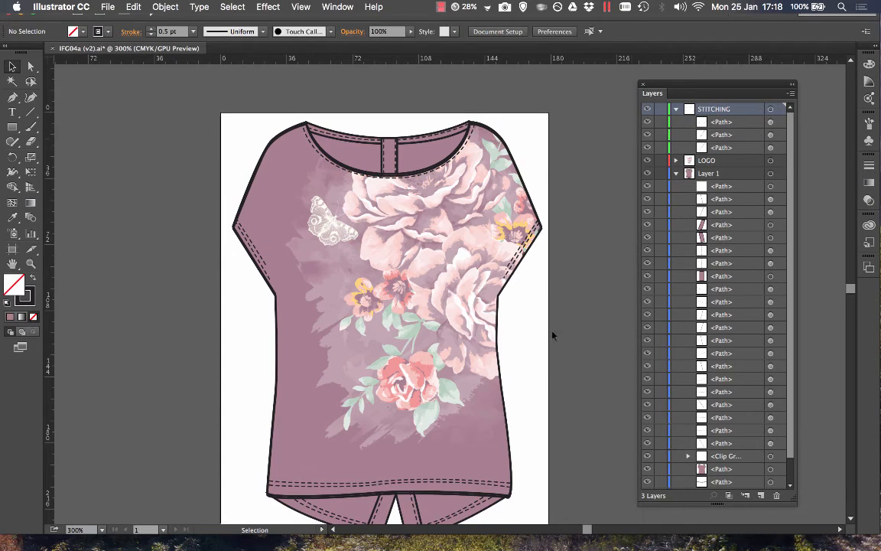
pyautogui.moveTo(541, 261)
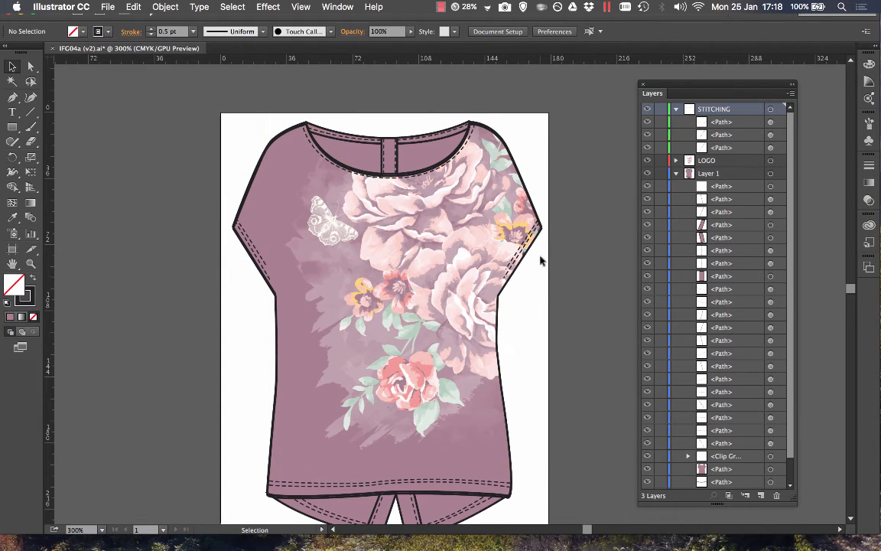
pyautogui.moveTo(267, 231)
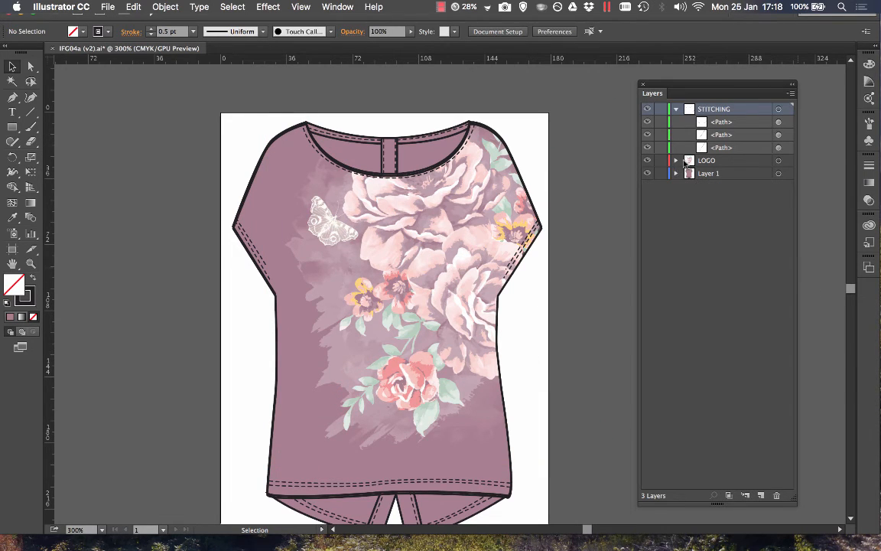
# Expand the LOGO layer to reach its Clip Group and linked Flower Design.ai file.
pyautogui.click(675, 160)
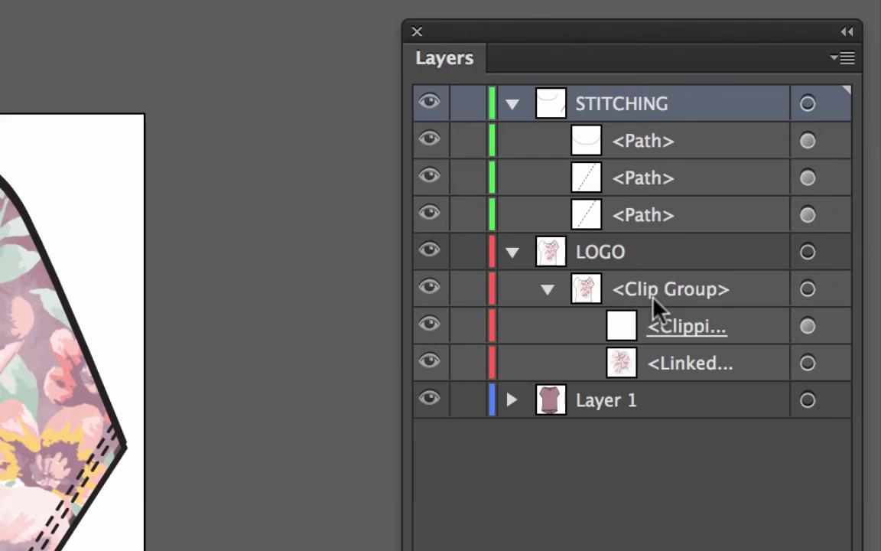
pyautogui.moveTo(738, 386)
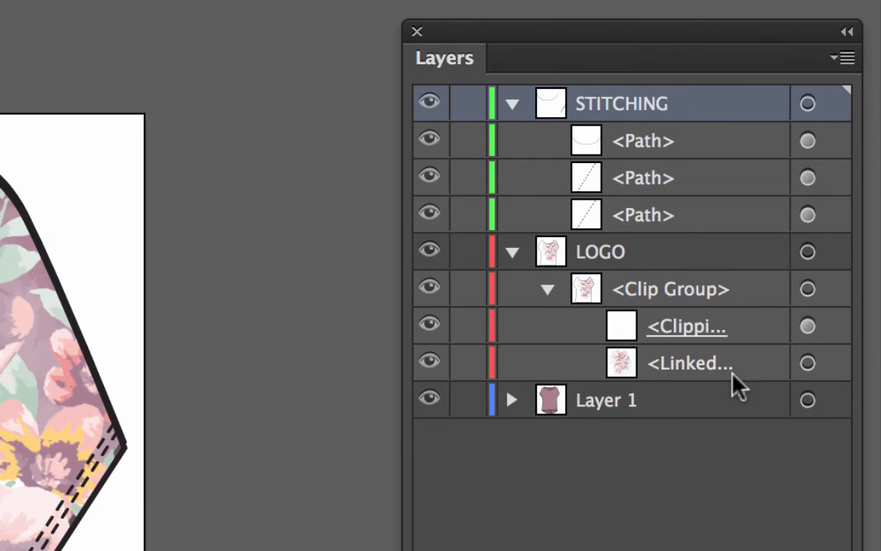
pyautogui.moveTo(808, 363)
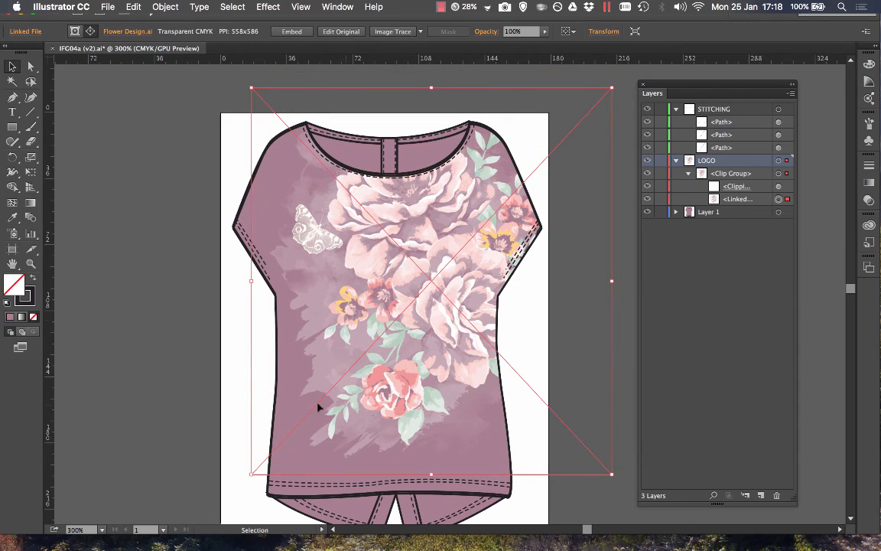
# Resize the floral print from its lower-left corner to slightly under its original size.
pyautogui.moveTo(251, 474); pyautogui.dragTo(343, 417)
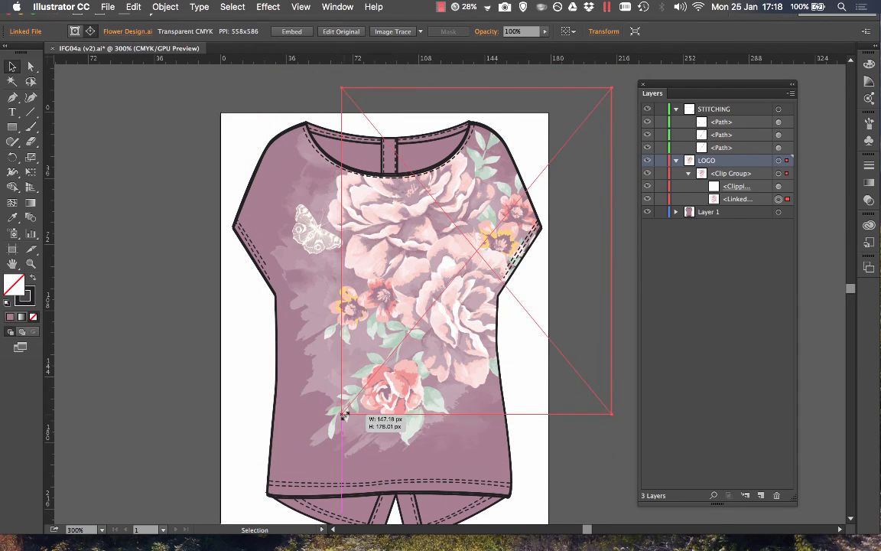
pyautogui.moveTo(343, 413); pyautogui.dragTo(367, 352)
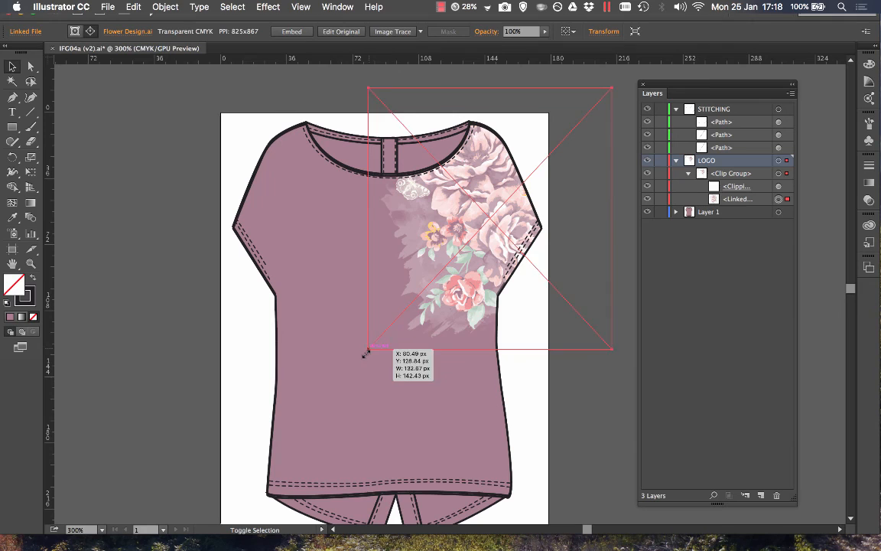
pyautogui.moveTo(367, 352); pyautogui.dragTo(279, 445)
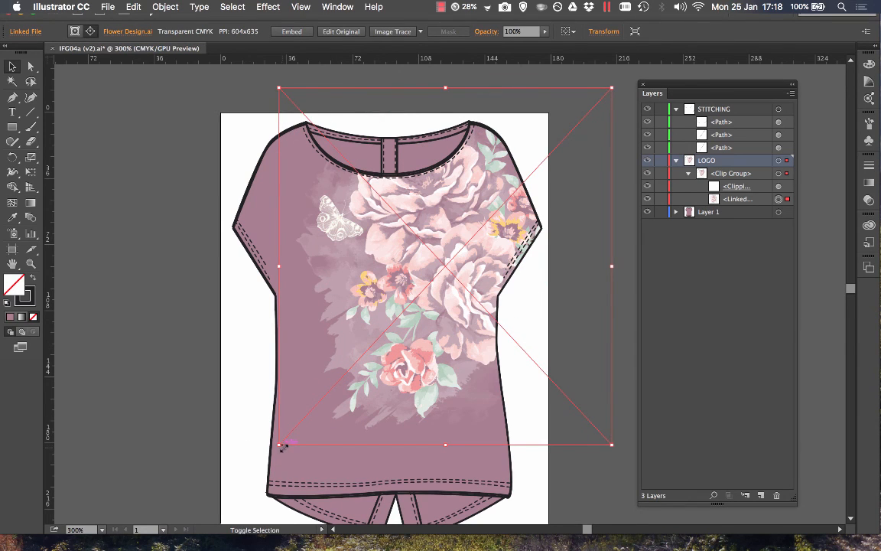